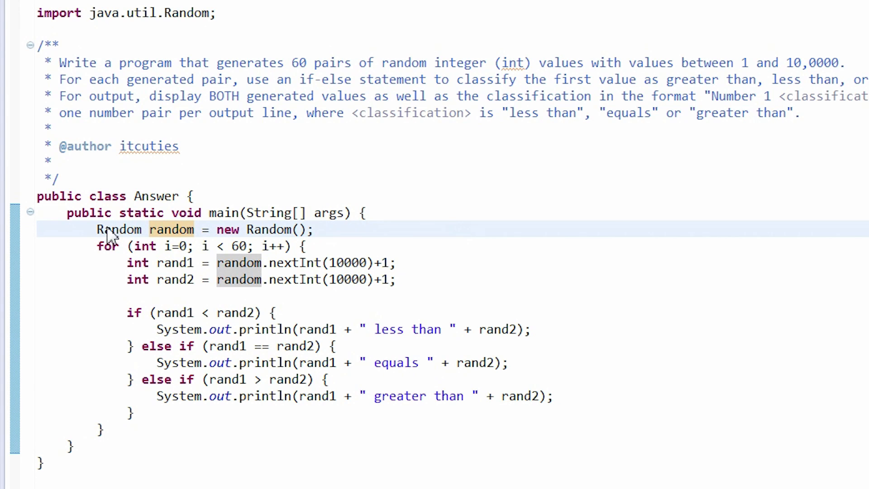
pyautogui.doubleClick(170, 229)
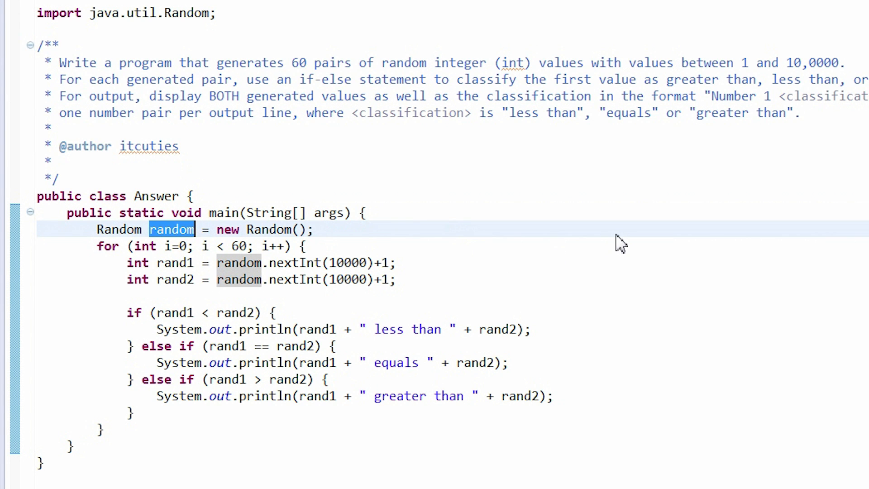
pyautogui.moveTo(369, 229)
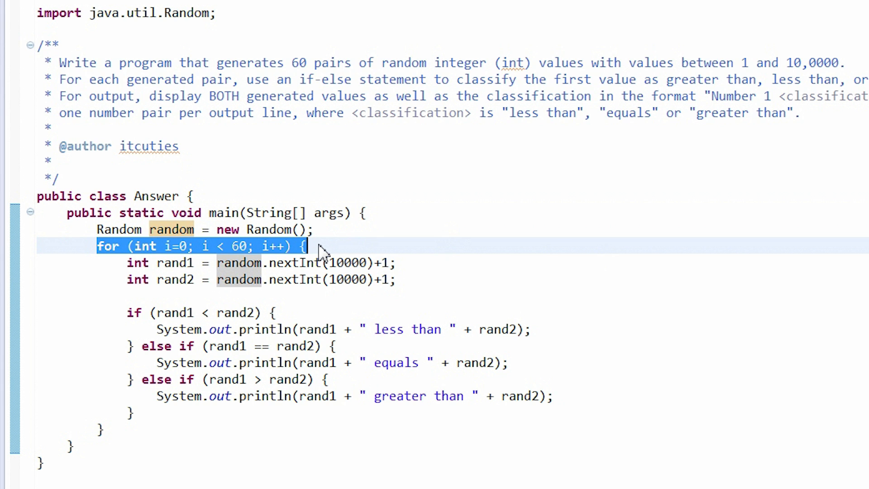
pyautogui.moveTo(264, 291)
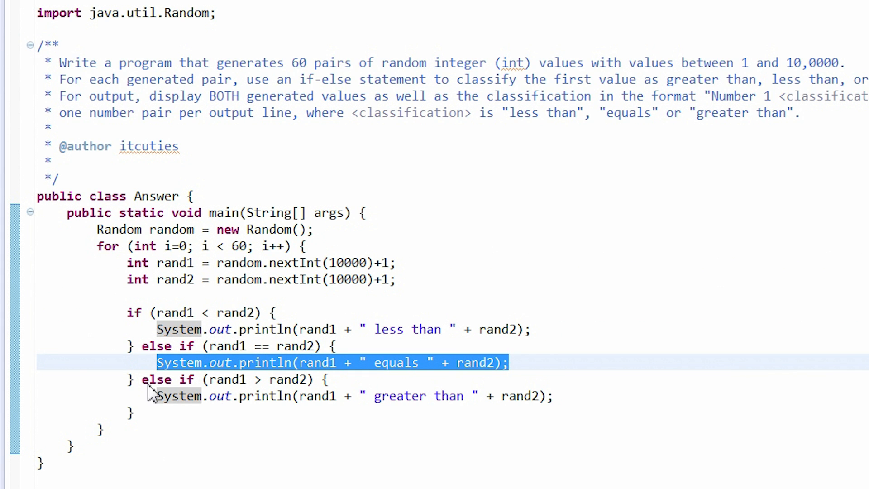
pyautogui.click(227, 379)
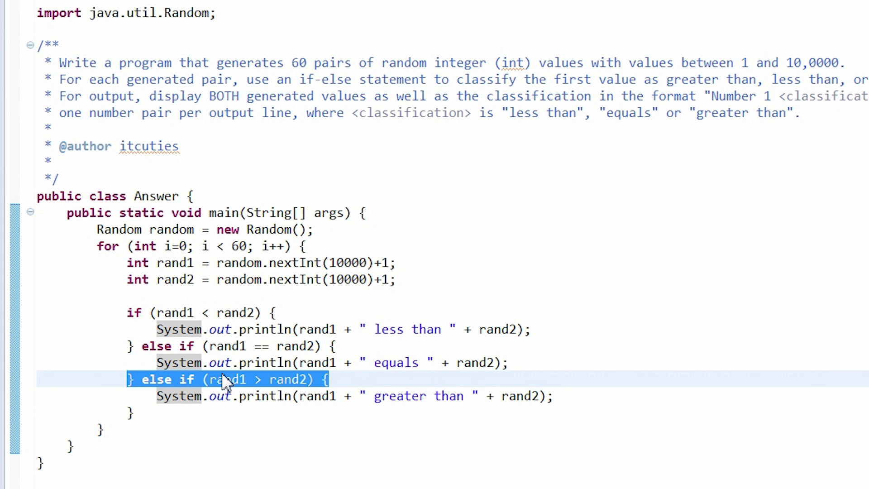